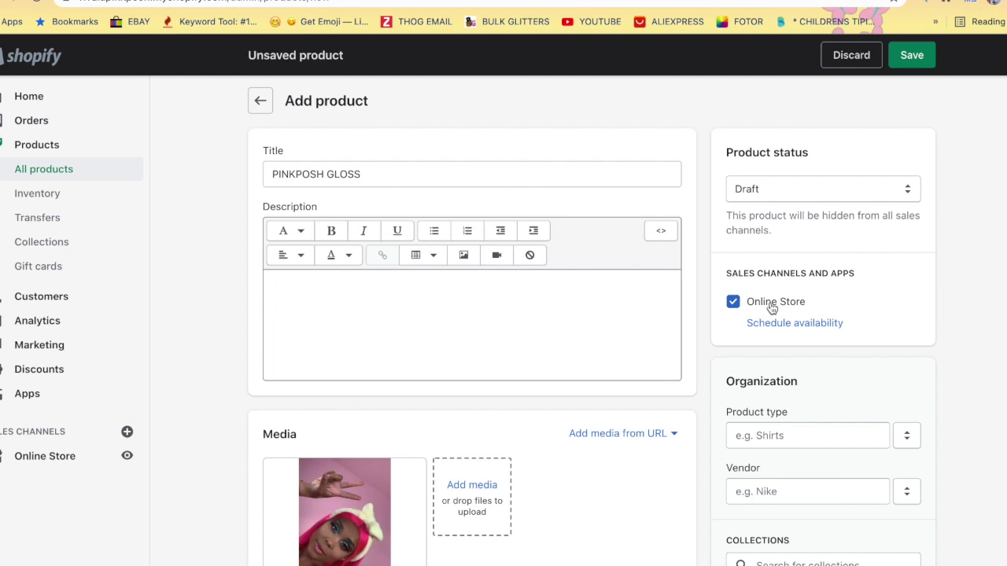
Scroll the PINKPOSH GLOSS product form from title and media down to Inventory and Shipping.
scroll("down", 3)
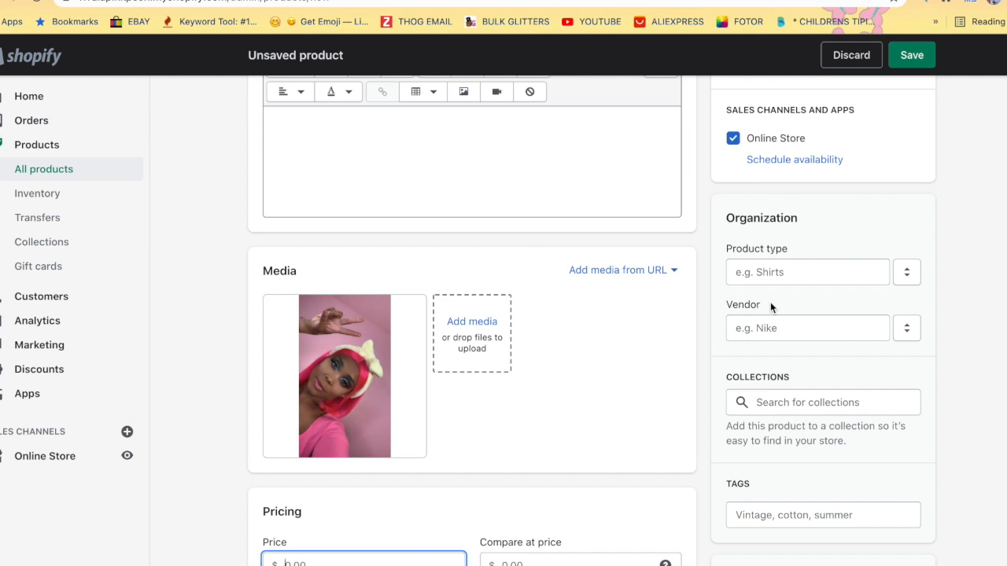
scroll("down", 3)
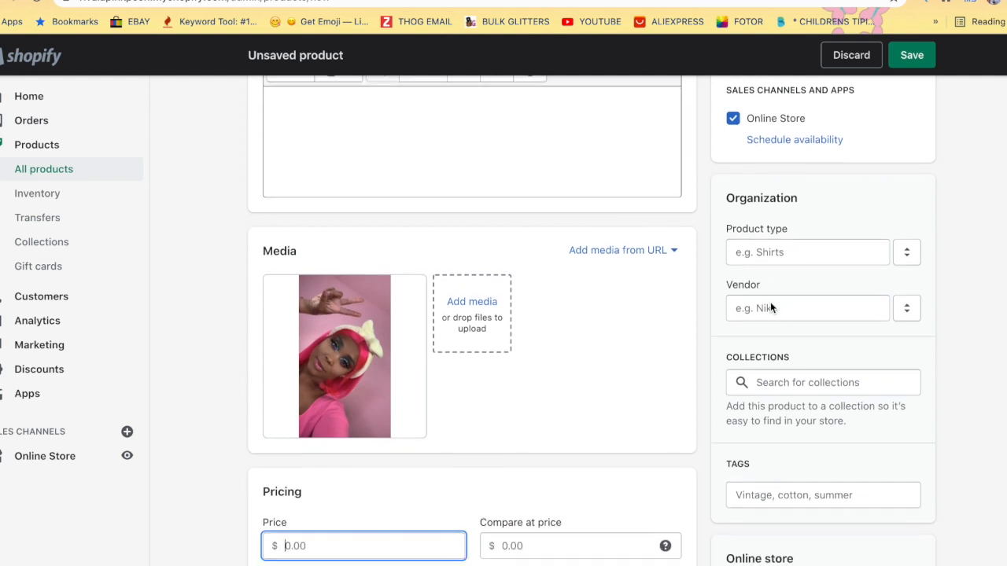
scroll("down", 3)
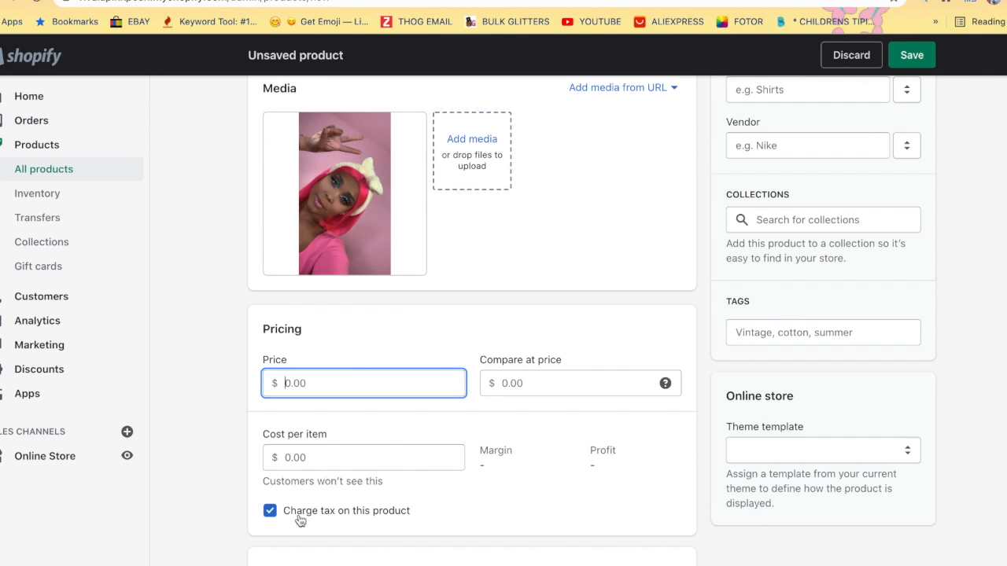
scroll("down", 3)
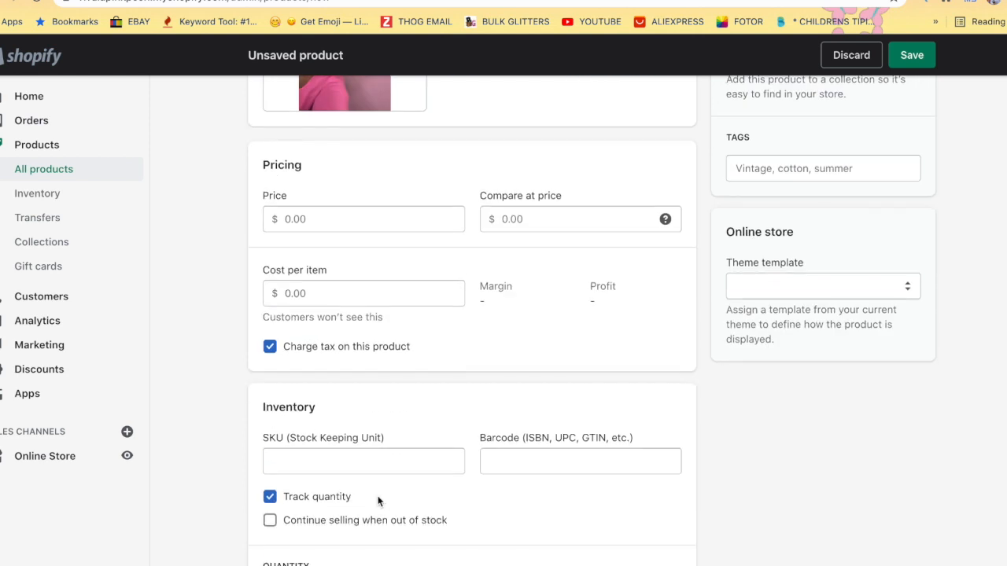
scroll("down", 3)
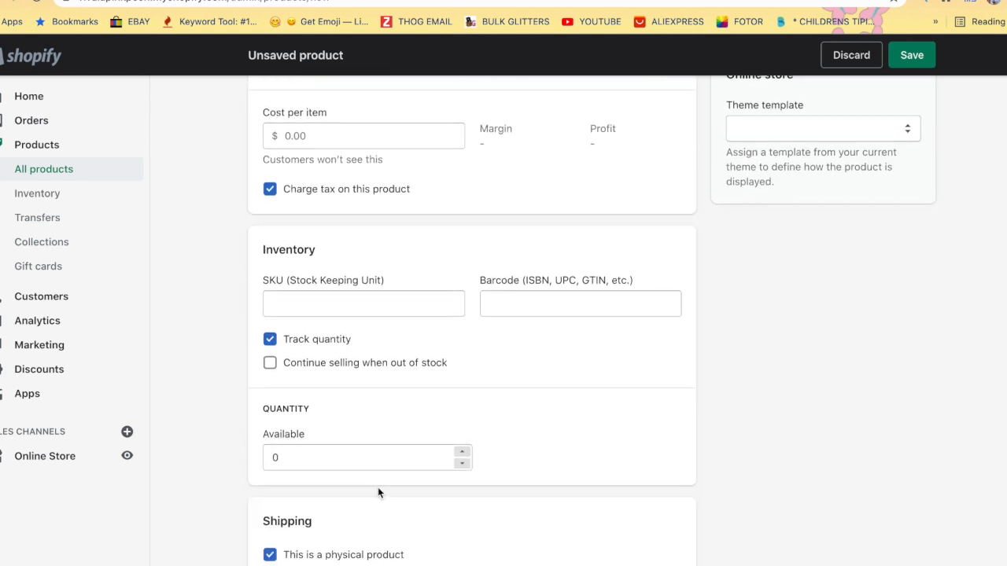
Reach the Shipping weight field and show the weight unit choices from the lb dropdown.
scroll("down", 3)
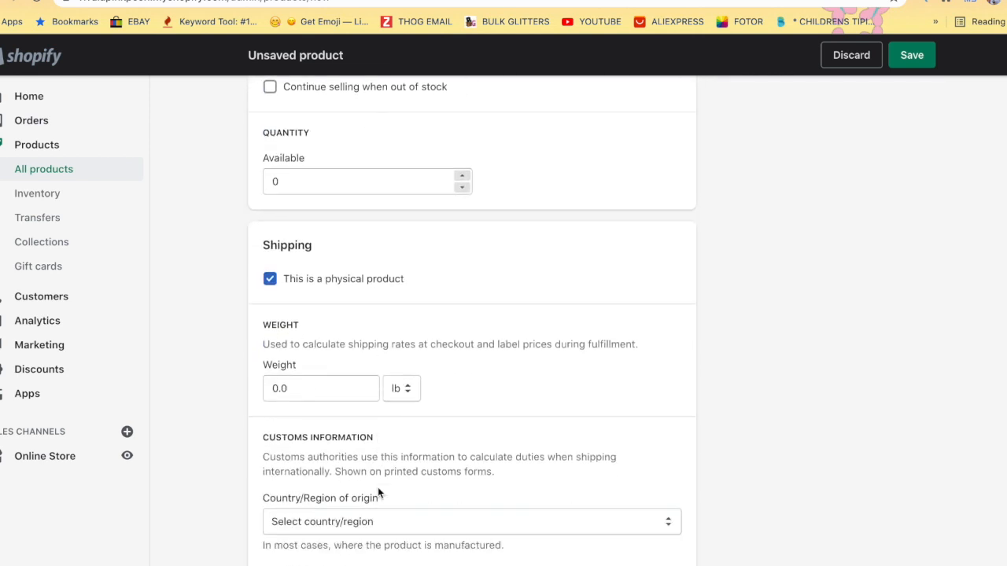
scroll("down", 3)
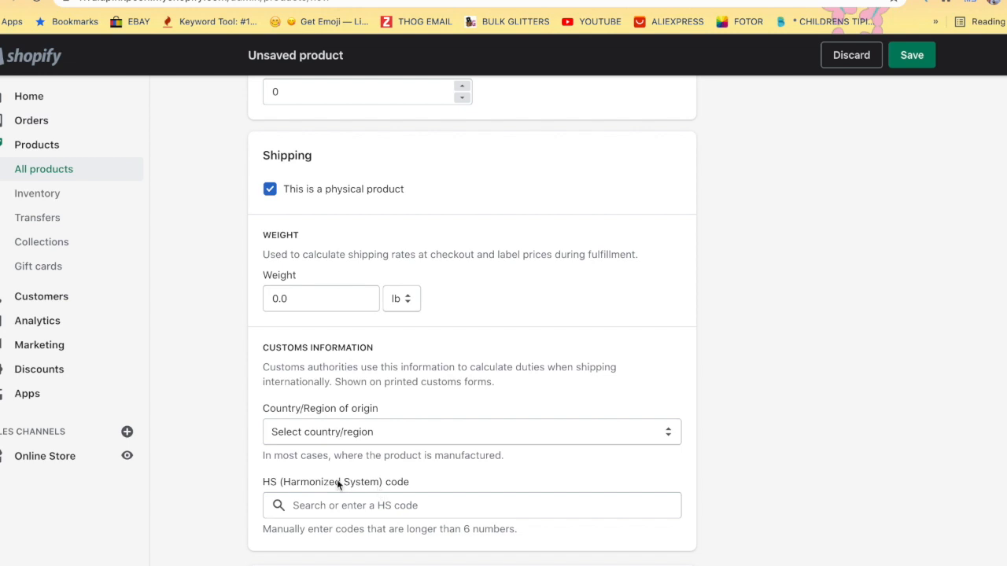
mouse_move(343, 274)
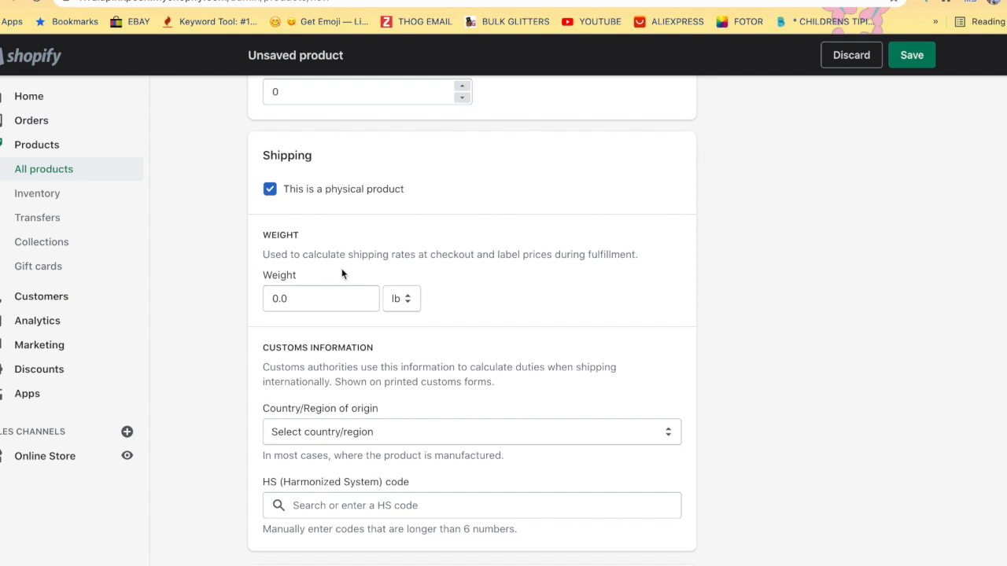
mouse_move(500, 277)
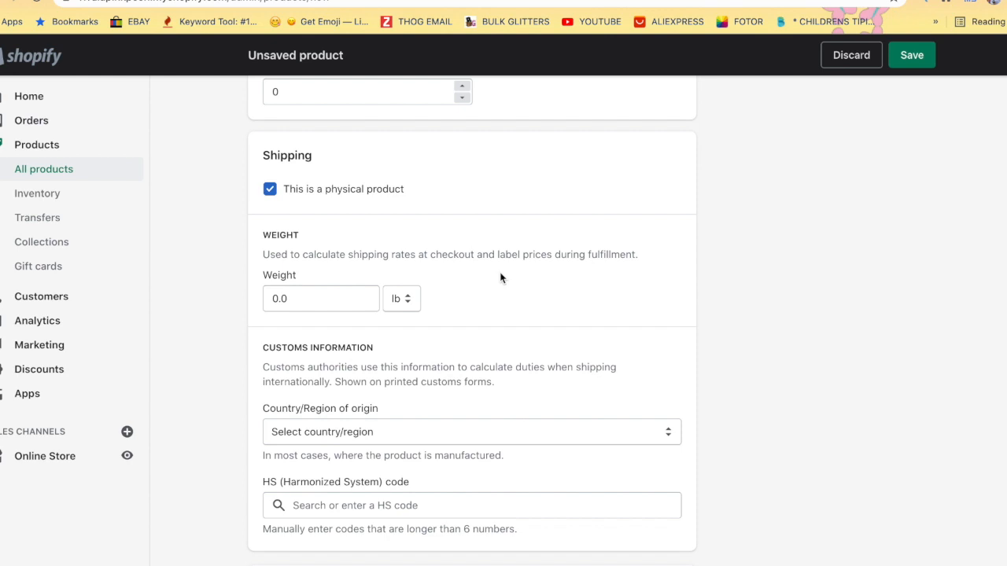
mouse_move(434, 302)
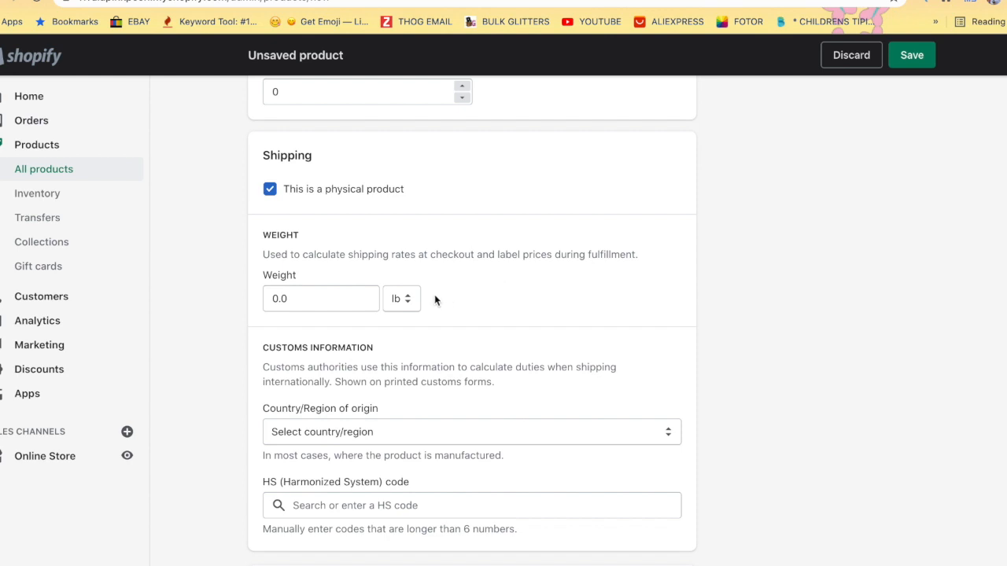
left_click(401, 299)
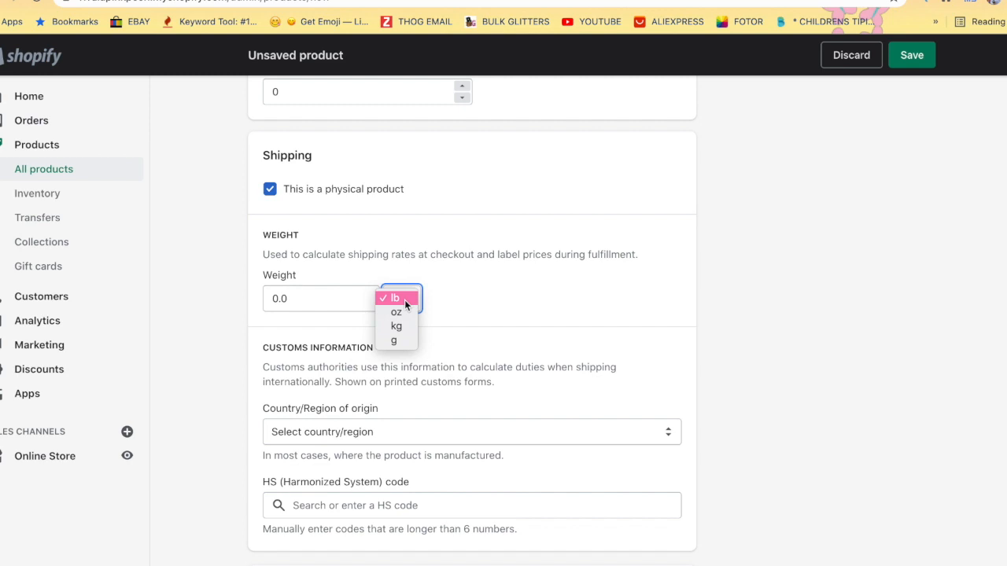
Set the shipping weight unit to oz and enter a weight of 80.
left_click(396, 297)
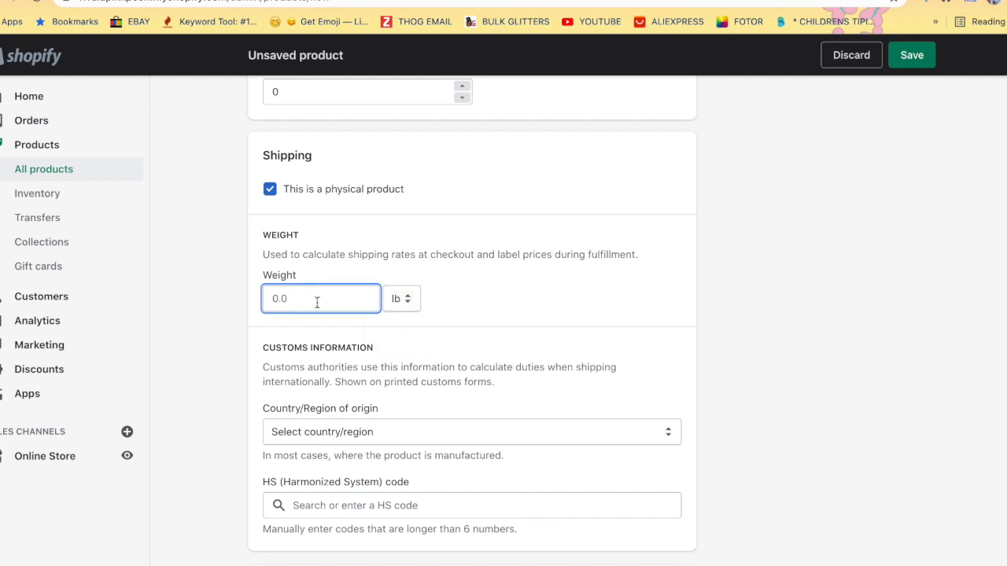
left_click(399, 299)
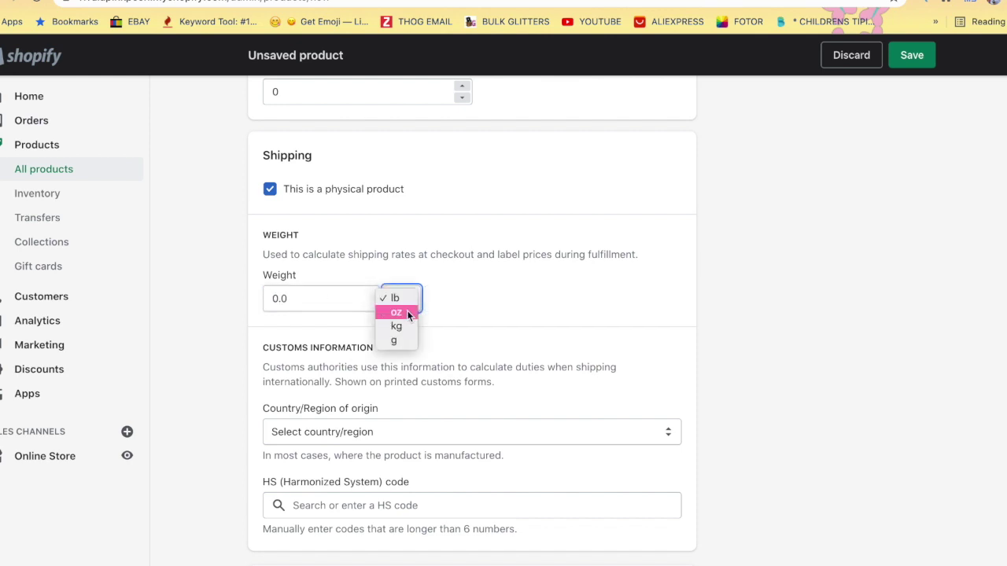
left_click(397, 312)
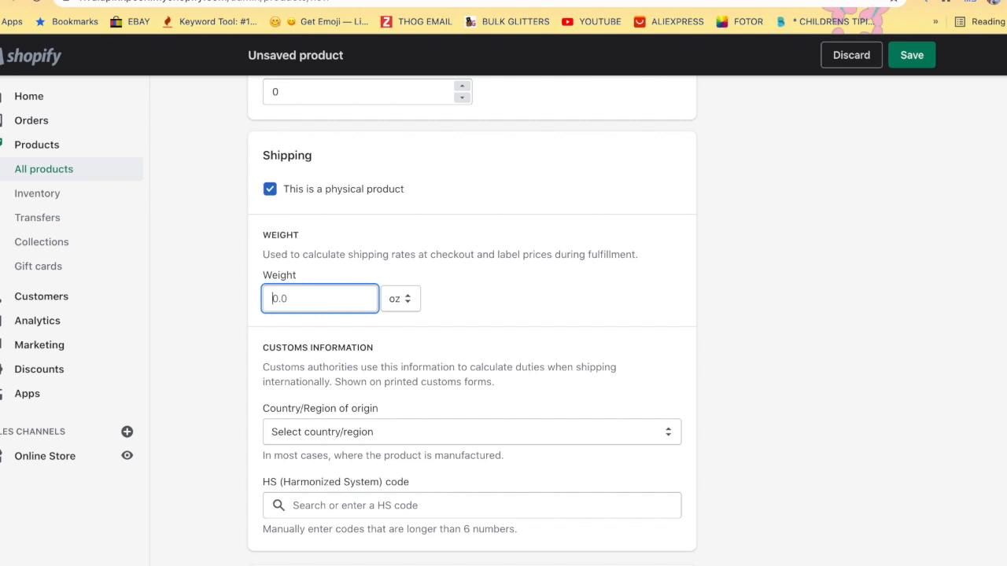
type("80")
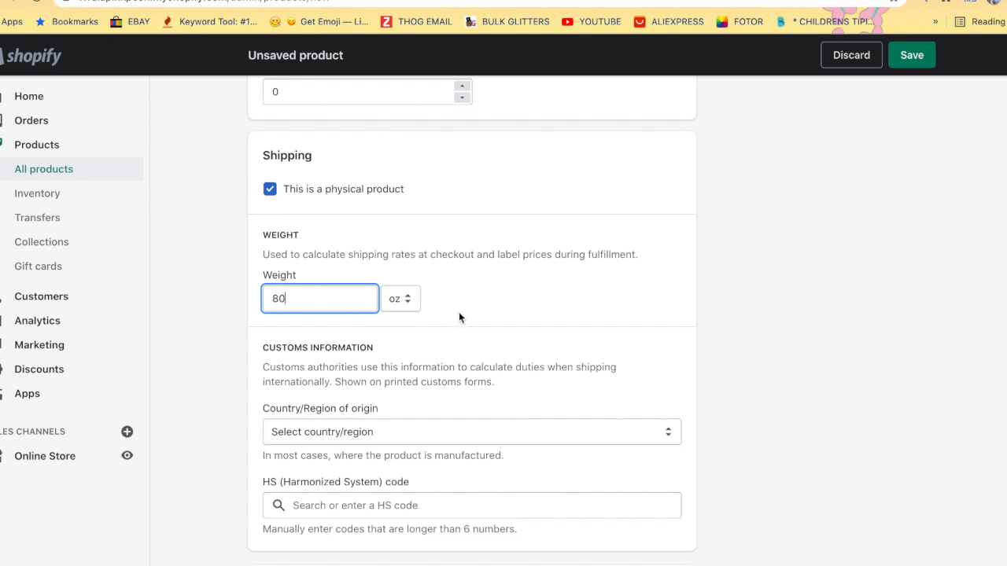